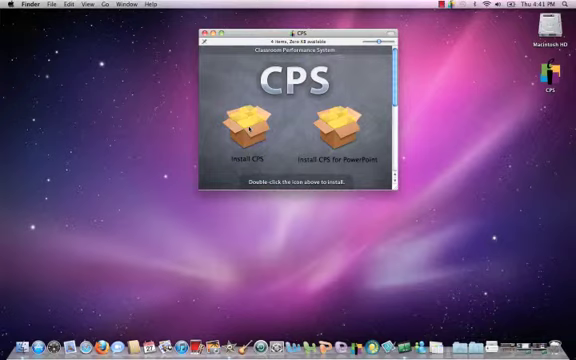
# Launch the Install CPS package from the CPS disc window.
pyautogui.click(248, 130)
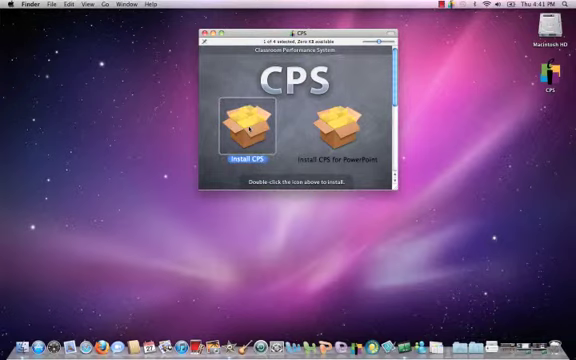
pyautogui.doubleClick(244, 122)
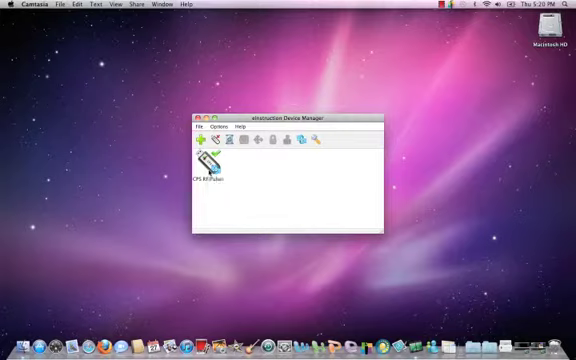
# Bring up the detected RF receiver's properties showing name, manufacturer, model and firmware.
pyautogui.click(208, 164)
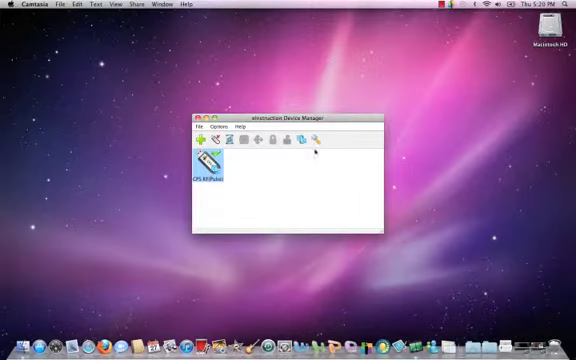
pyautogui.doubleClick(206, 168)
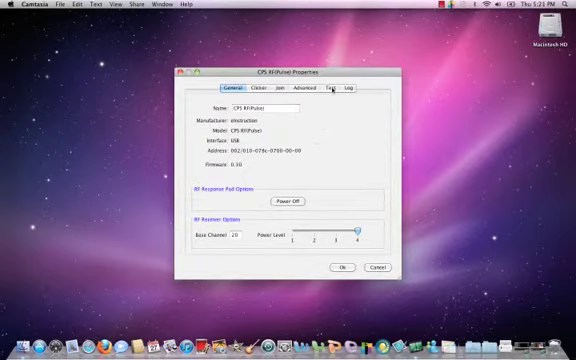
# Start the receiver test from the Test view, giving an empty clicker-response table.
pyautogui.click(332, 88)
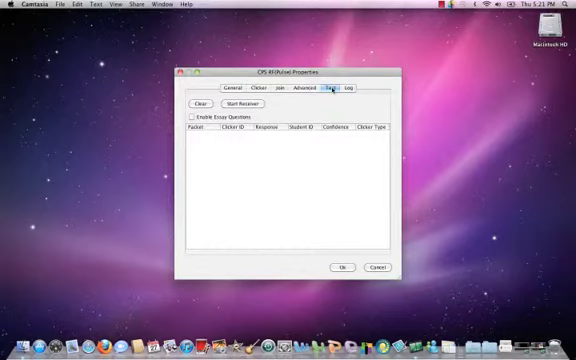
pyautogui.click(330, 90)
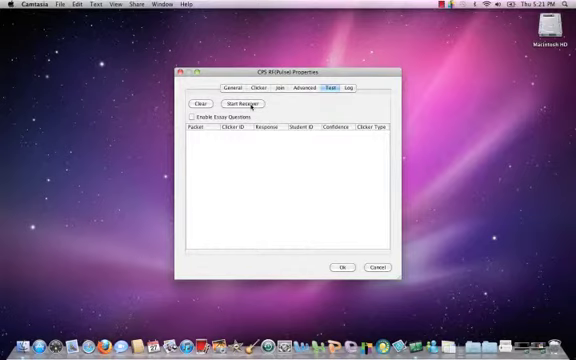
pyautogui.click(242, 104)
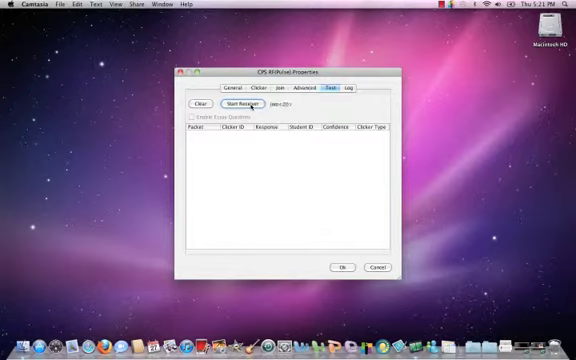